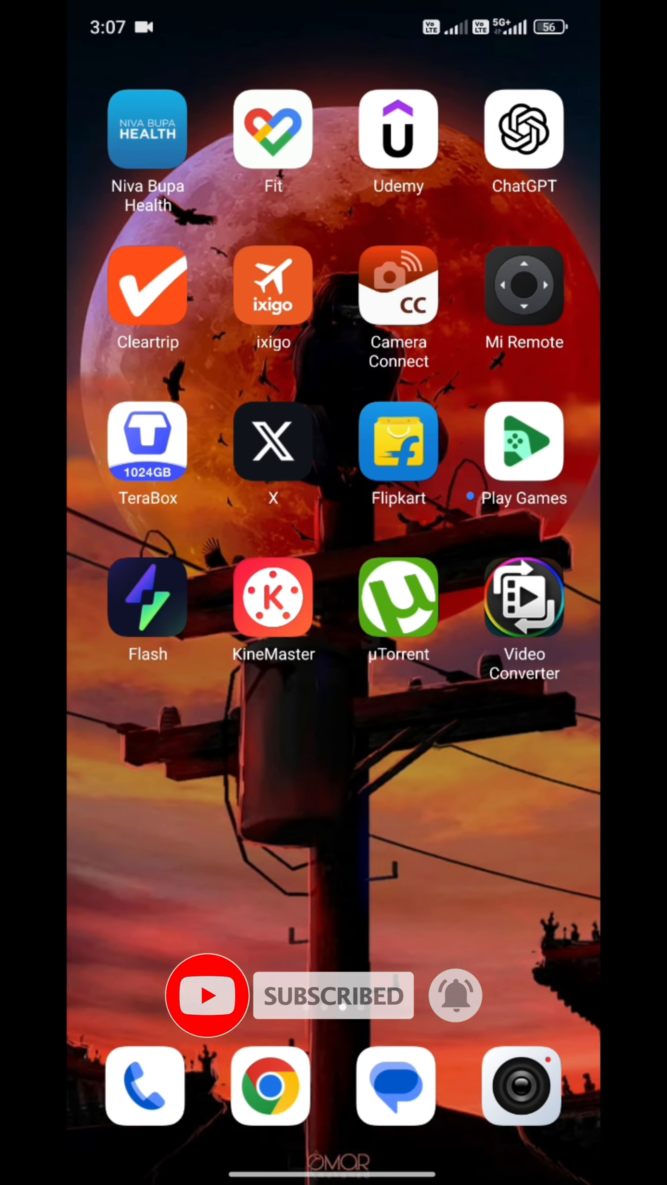
Swipe to the next home screen page and launch the Domino's Pizza app.
scroll("left", 3)
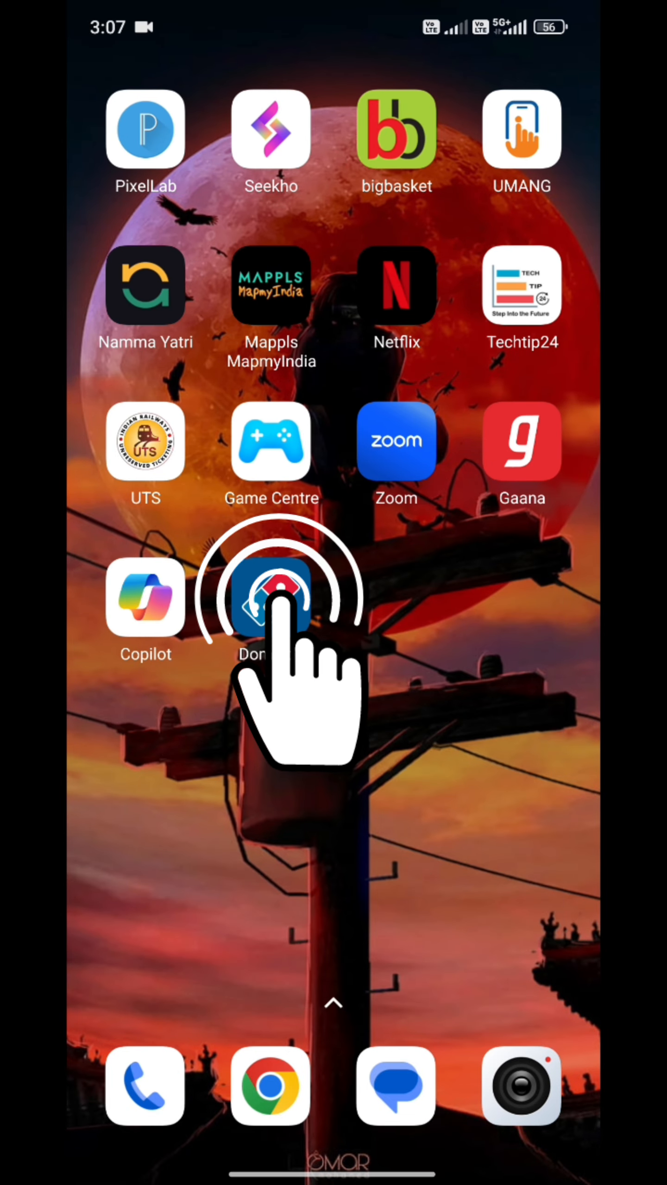
left_click(269, 597)
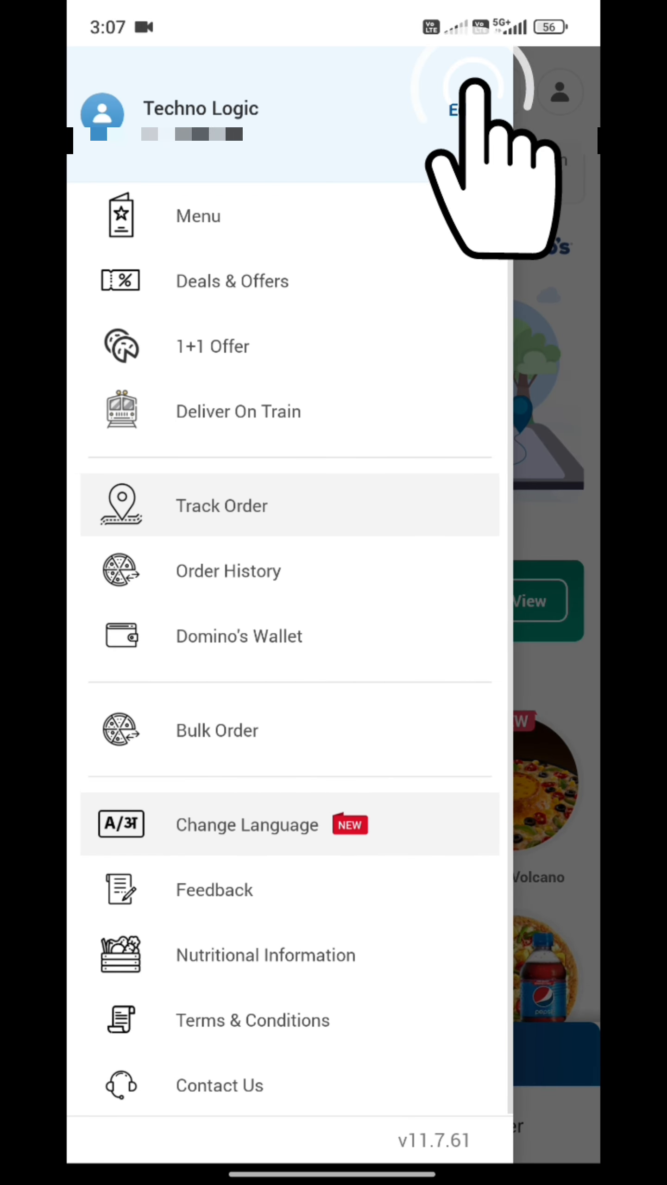
Log out from the profile details and confirm YES in the alert.
left_click(560, 92)
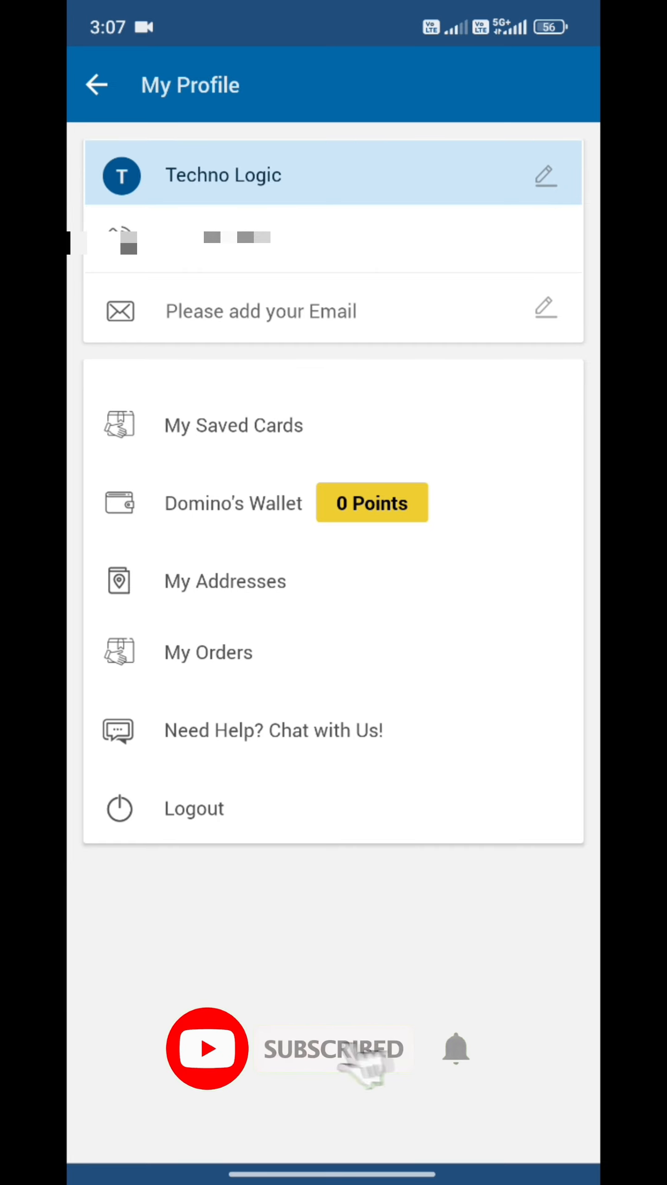
left_click(194, 808)
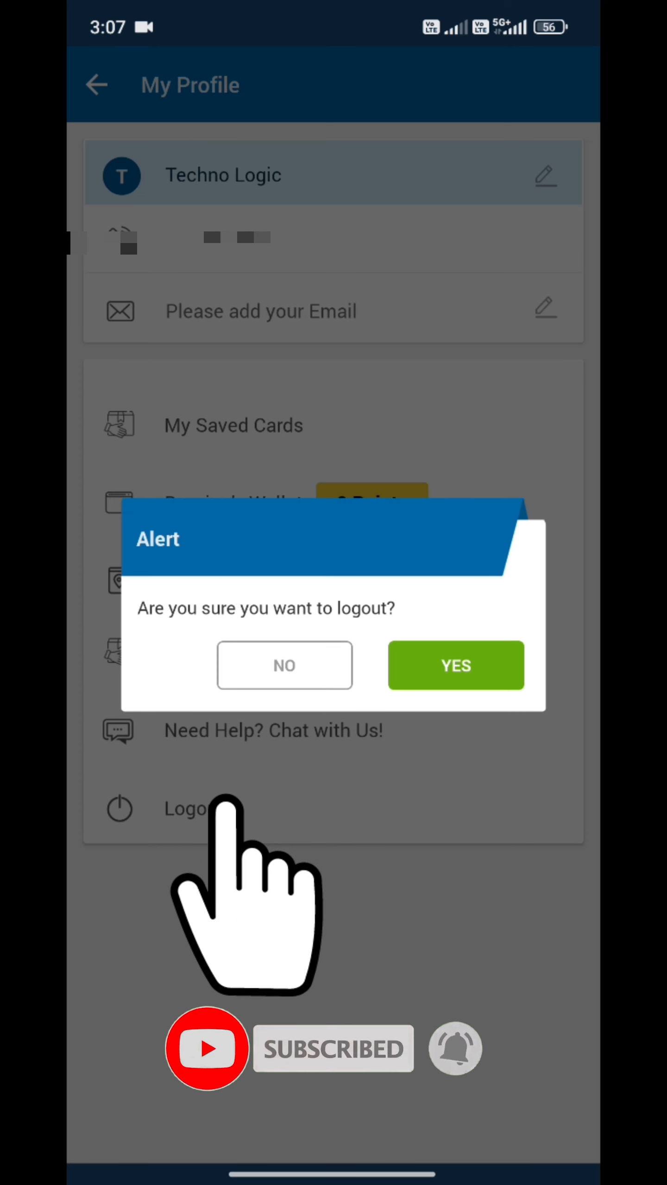
mouse_move(455, 665)
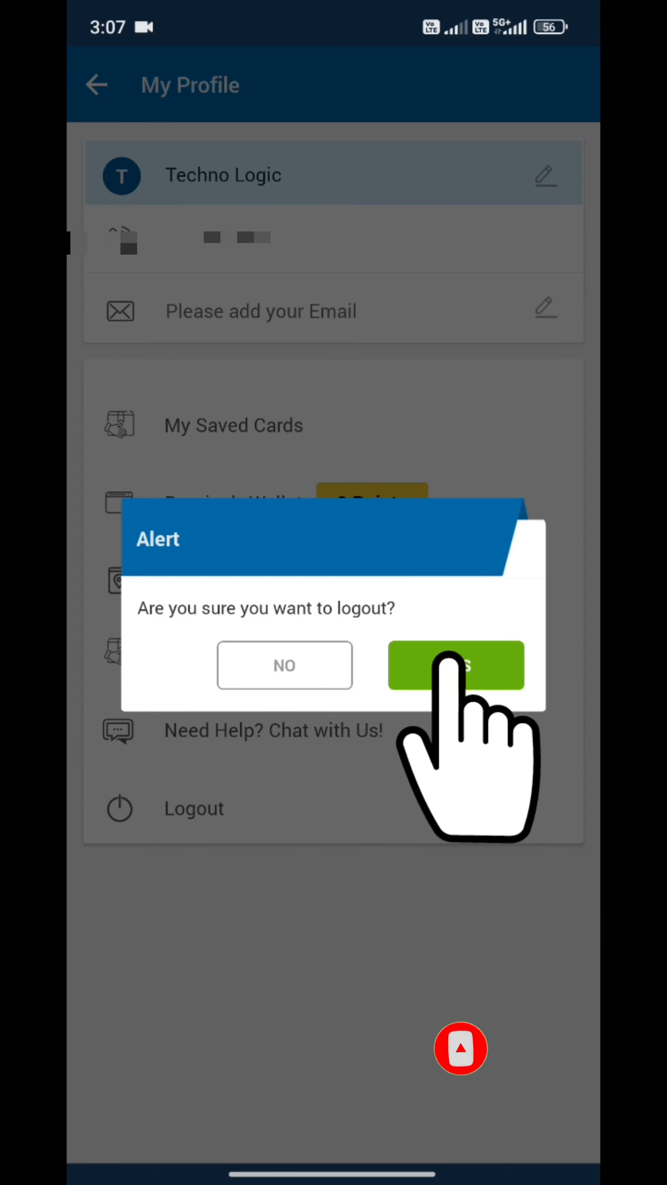
left_click(455, 665)
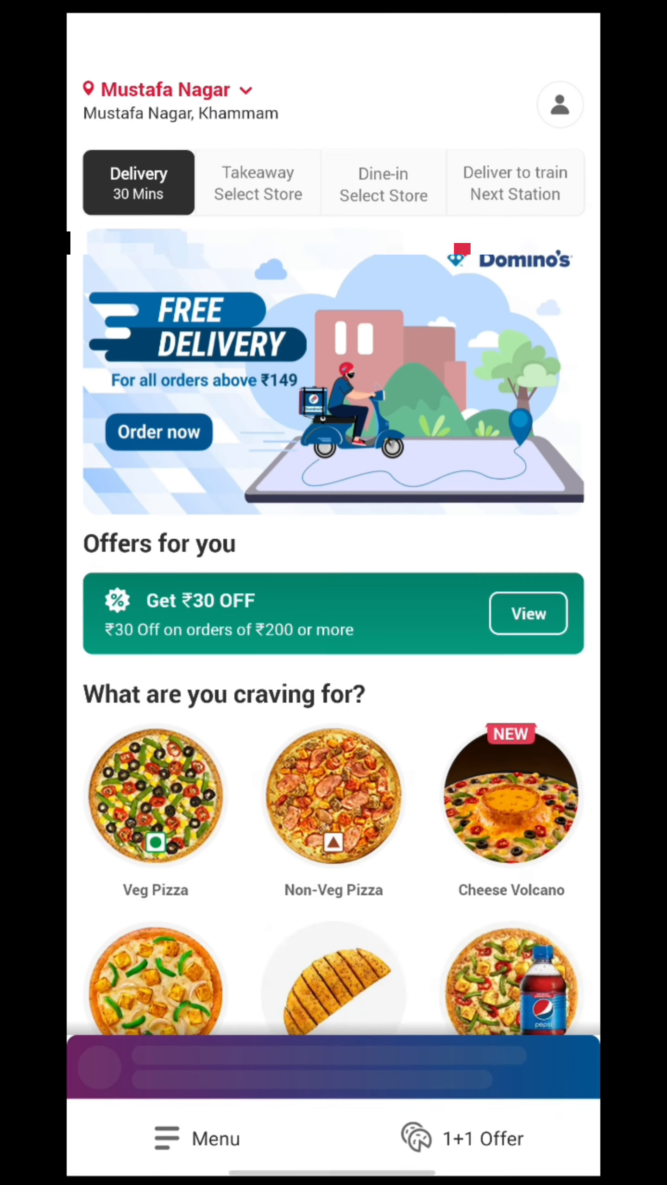
Open Login from the Saved addresses banner and focus the Mobile Number field.
scroll("down", 3)
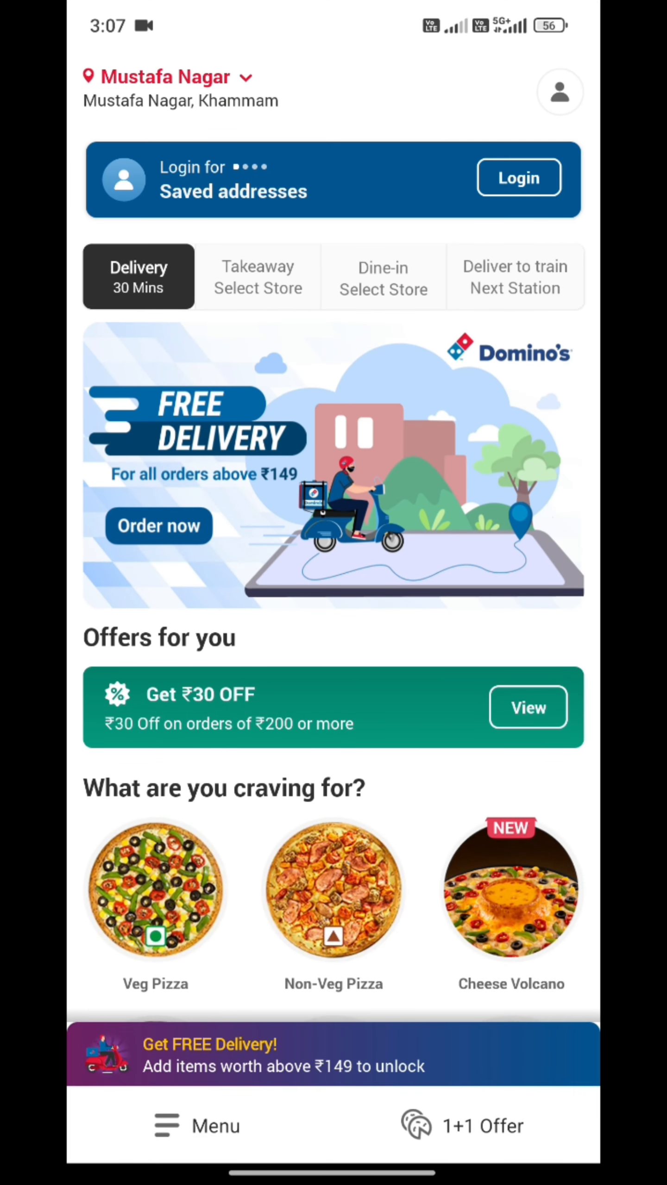
left_click(517, 178)
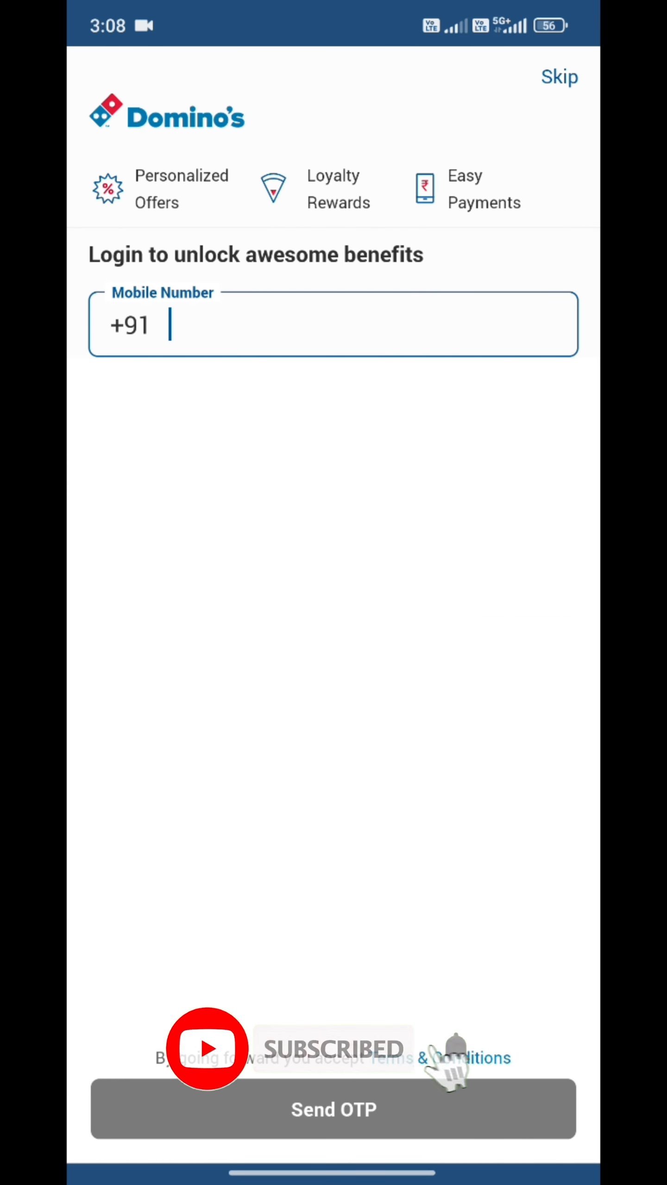
left_click(332, 323)
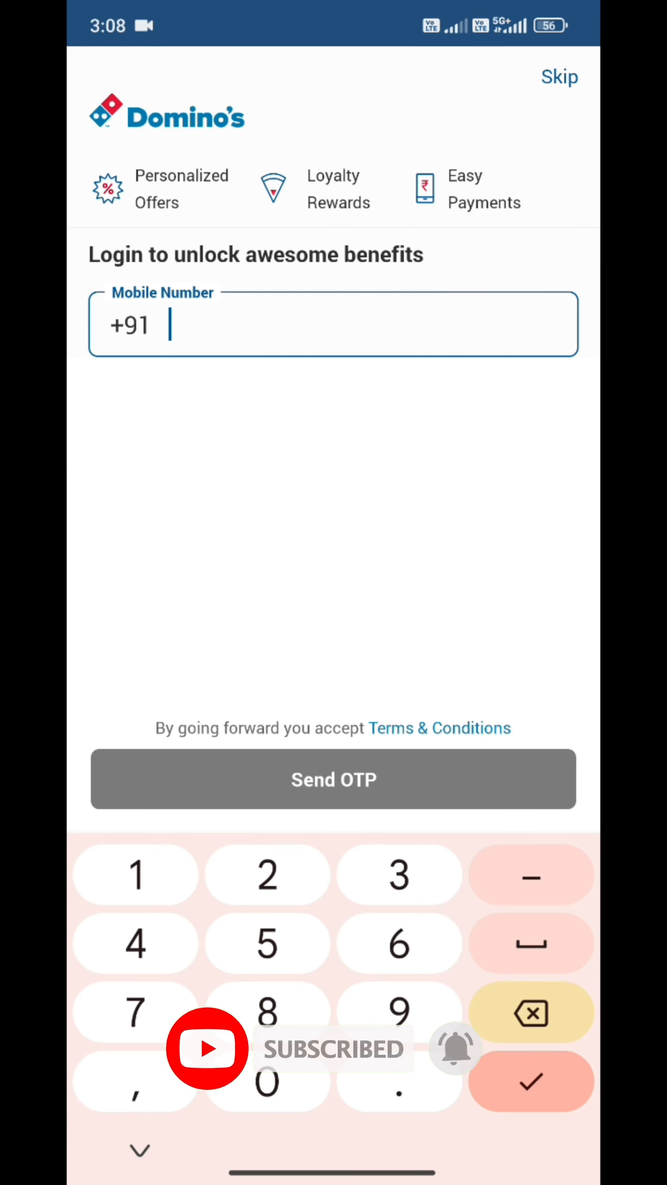